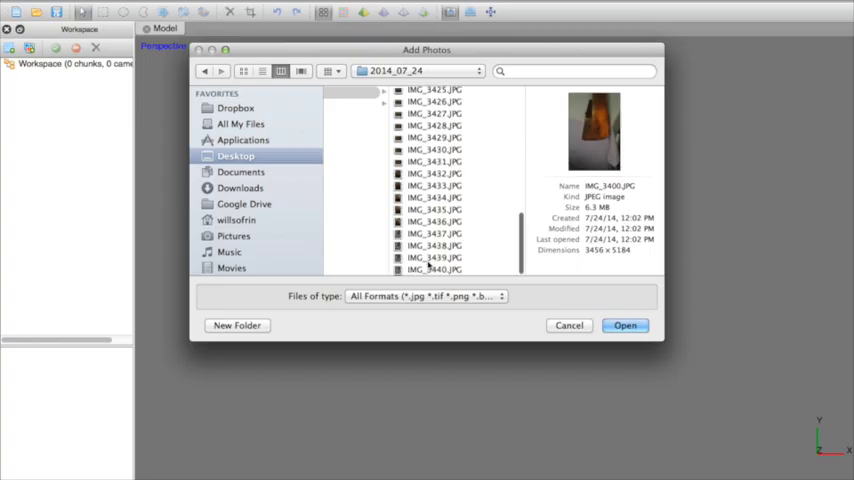
- Add the 41 boat photos, show the Photos pane, and view IMG_3400.JPG
{"action": "left_click", "coordinate": [624, 324]}
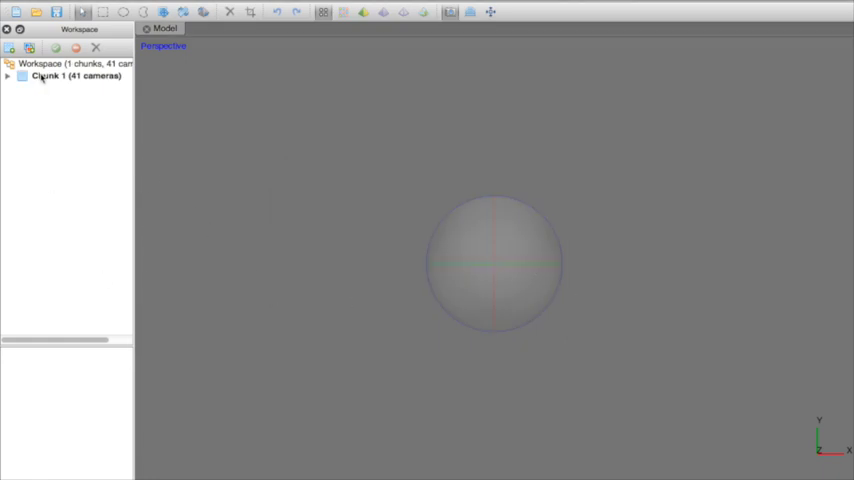
{"action": "left_click", "coordinate": [176, 134]}
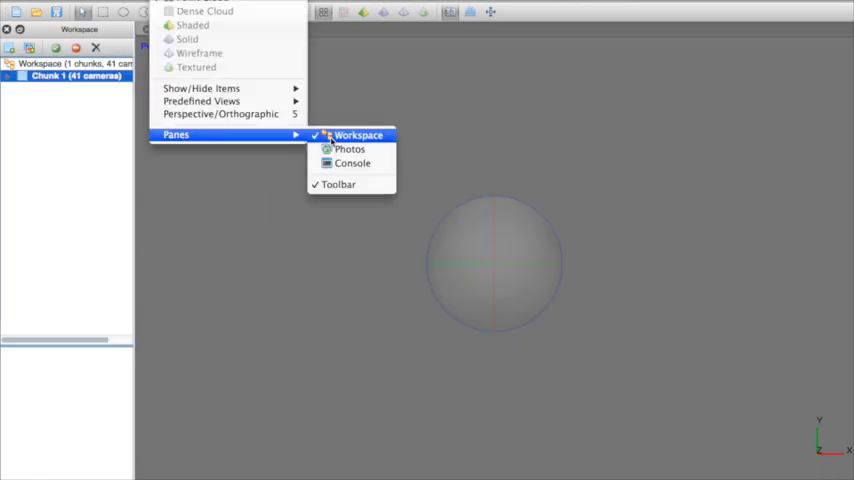
{"action": "left_click", "coordinate": [350, 148]}
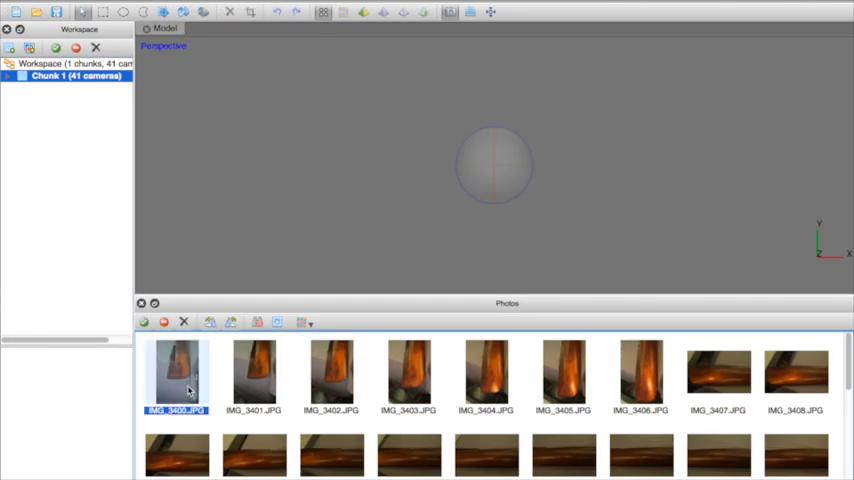
{"action": "double_click", "coordinate": [176, 376]}
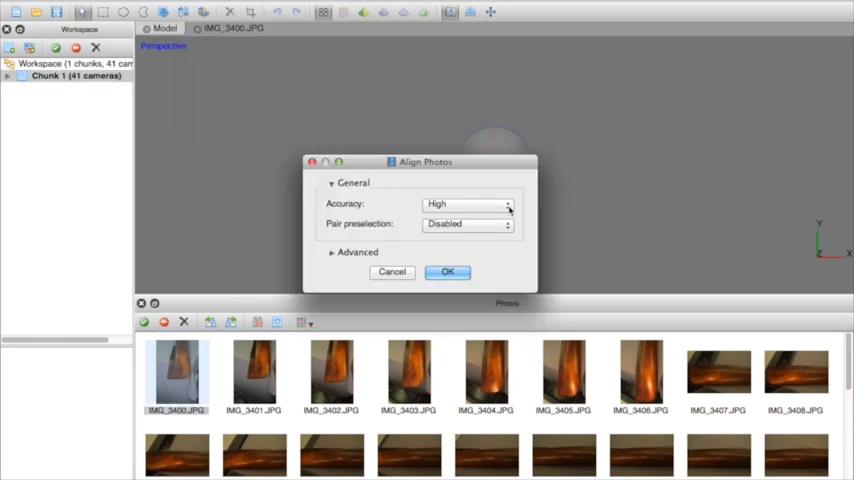
- Choose the pair preselection mode for the High-accuracy photo alignment
{"action": "left_click", "coordinate": [508, 224]}
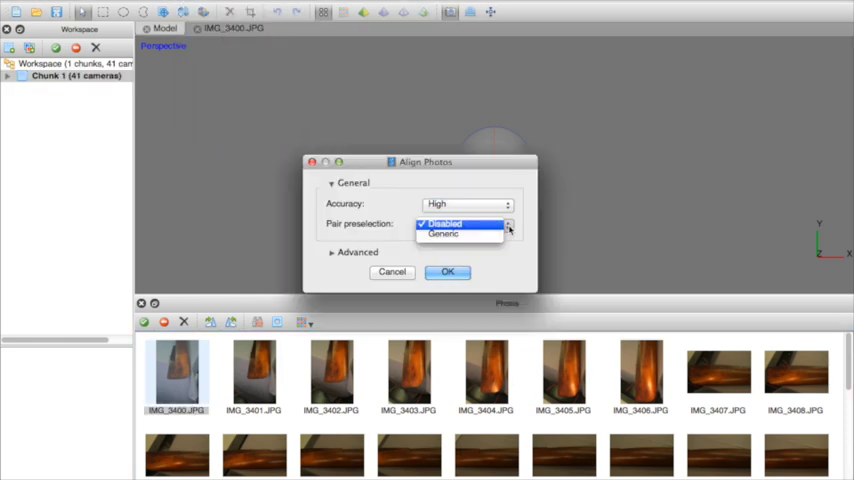
{"action": "left_click", "coordinate": [448, 272]}
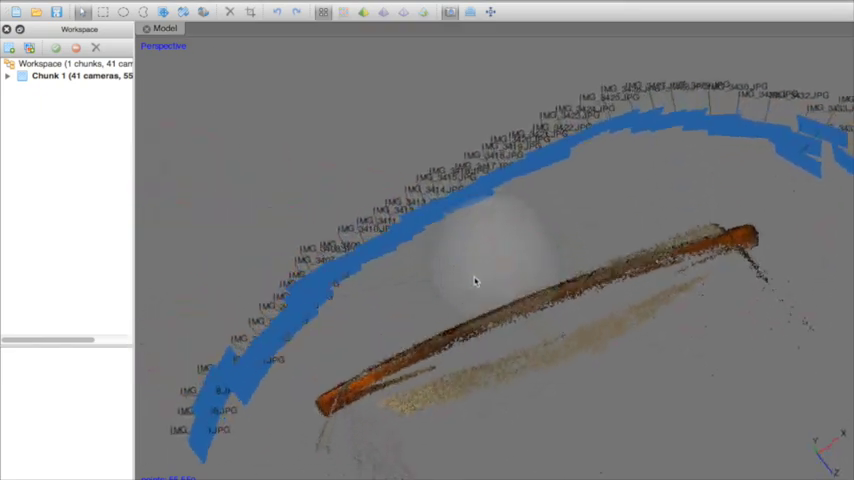
- Orbit the sparse point cloud and cameras to see the hull's other side and underside
{"action": "left_click_drag", "start_coordinate": [474, 284], "coordinate": [488, 270]}
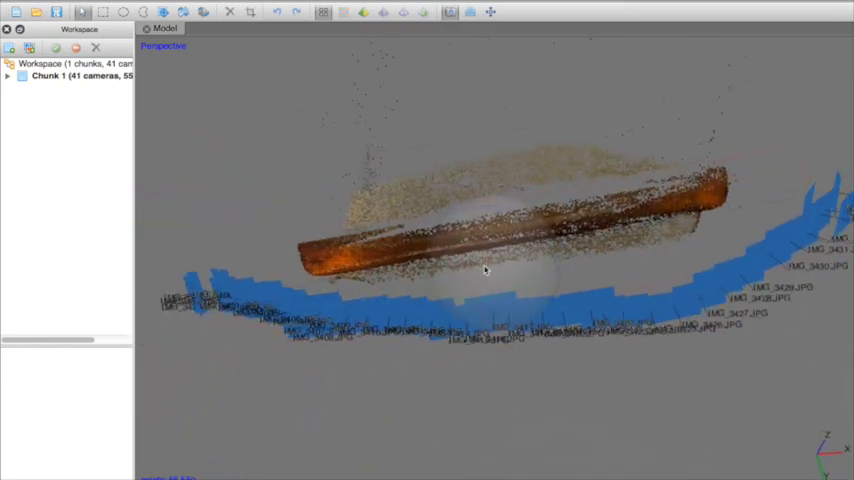
{"action": "left_click_drag", "start_coordinate": [490, 270], "coordinate": [500, 256]}
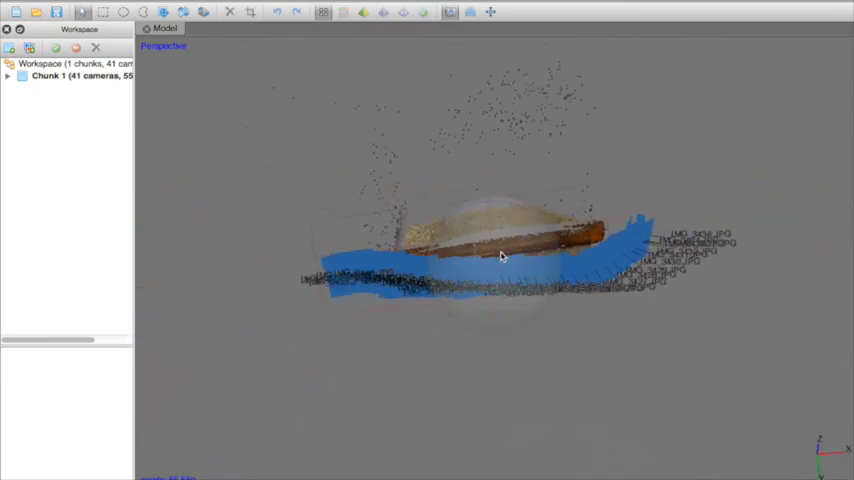
{"action": "left_click_drag", "start_coordinate": [500, 250], "coordinate": [530, 252]}
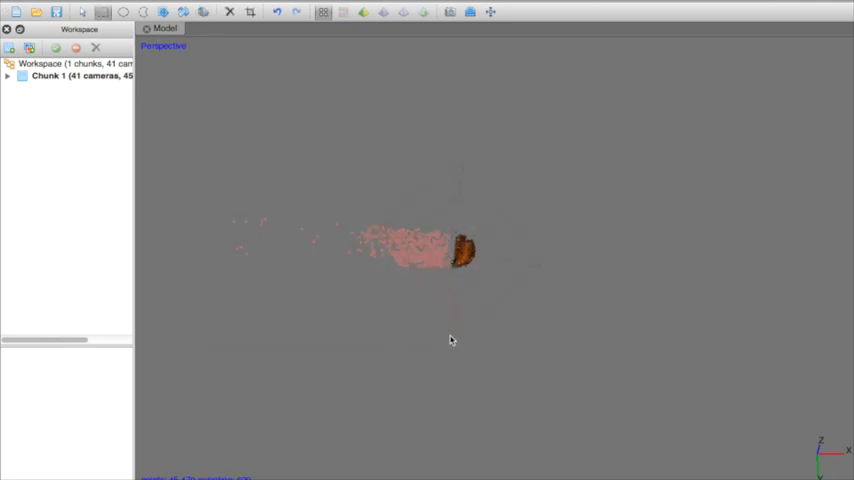
- Rotate the hull point cloud between side-on and end-on views to inspect it
{"action": "left_click_drag", "start_coordinate": [450, 340], "coordinate": [520, 236]}
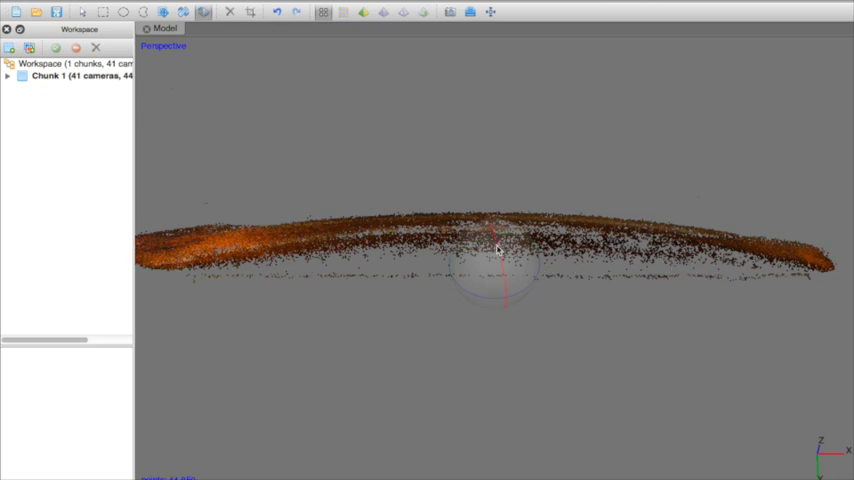
{"action": "left_click_drag", "start_coordinate": [496, 248], "coordinate": [520, 256]}
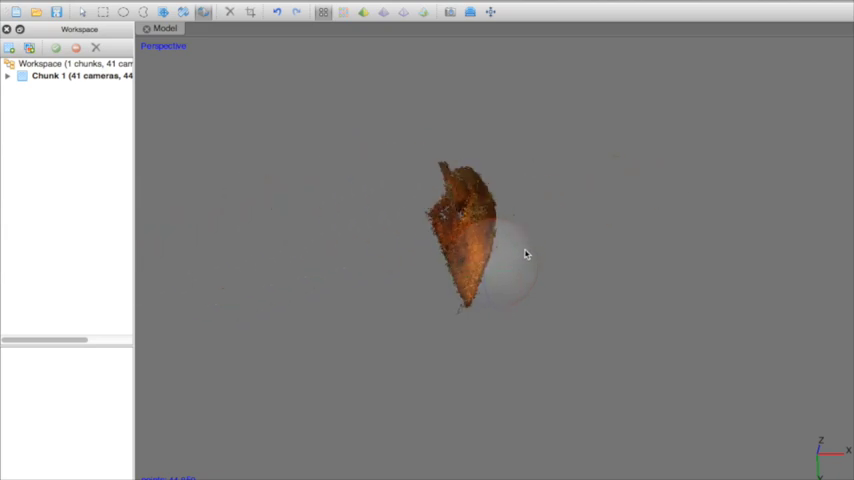
{"action": "left_click_drag", "start_coordinate": [524, 256], "coordinate": [510, 246]}
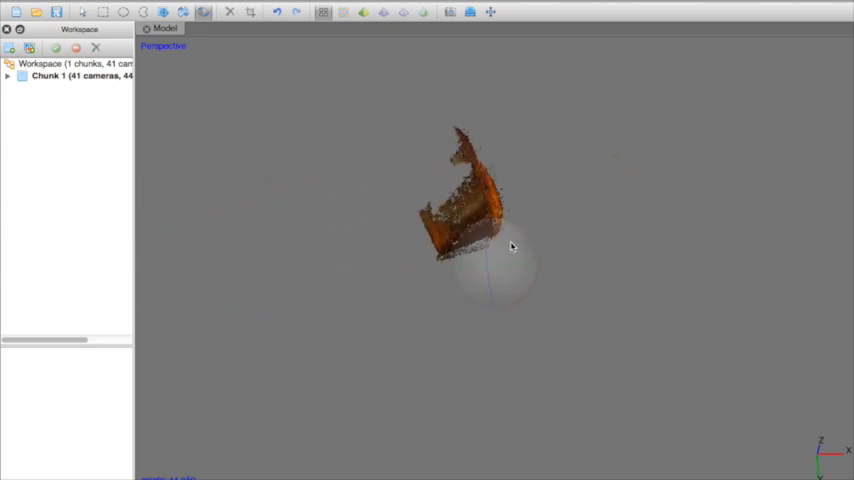
{"action": "left_click_drag", "start_coordinate": [480, 200], "coordinate": [500, 260]}
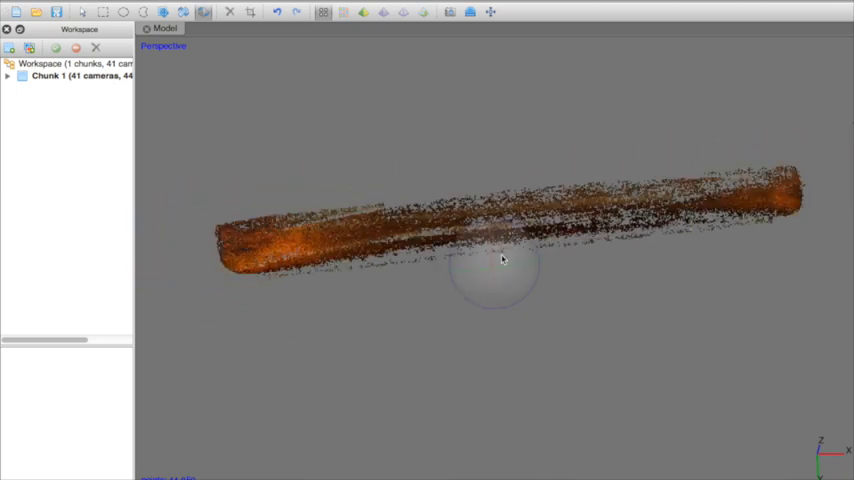
{"action": "left_click_drag", "start_coordinate": [504, 260], "coordinate": [684, 260]}
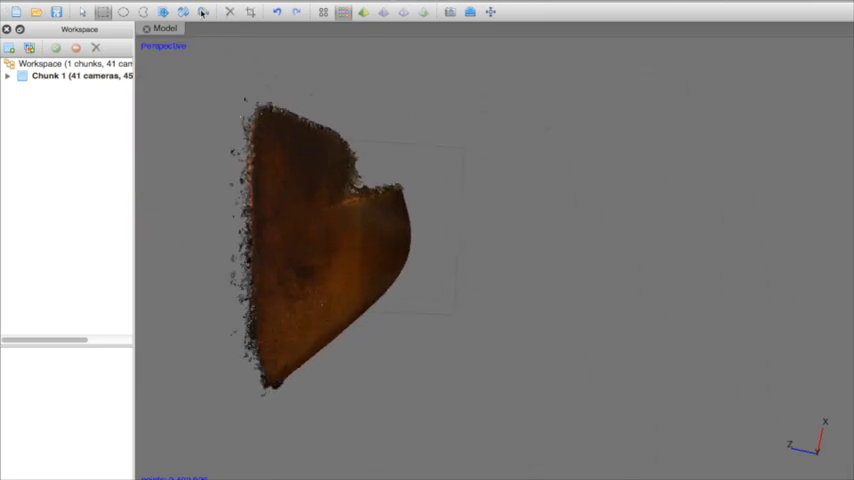
- Orbit close to the hull to inspect its wood surface, triangular panel and edges
{"action": "left_click_drag", "start_coordinate": [300, 250], "coordinate": [504, 264]}
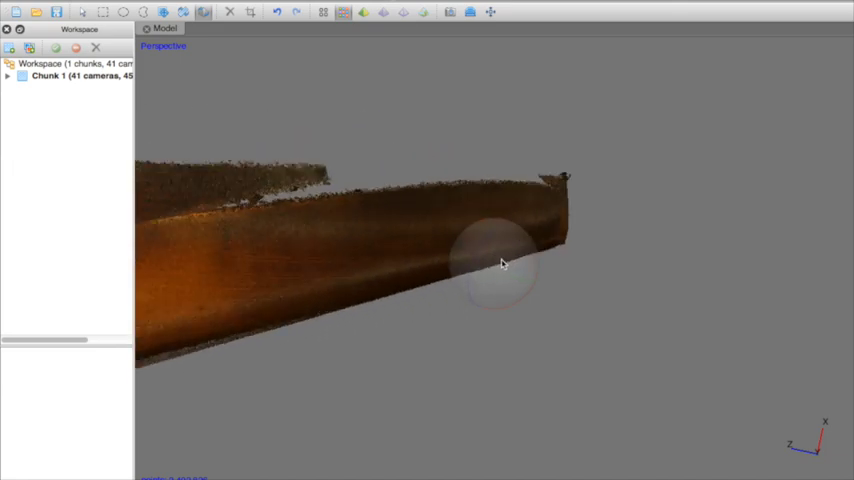
{"action": "left_click_drag", "start_coordinate": [500, 264], "coordinate": [524, 250]}
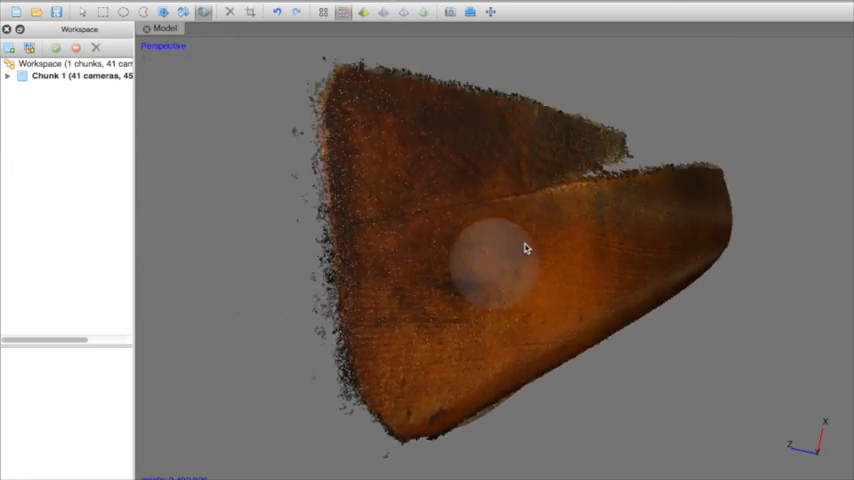
{"action": "left_click_drag", "start_coordinate": [528, 248], "coordinate": [616, 304]}
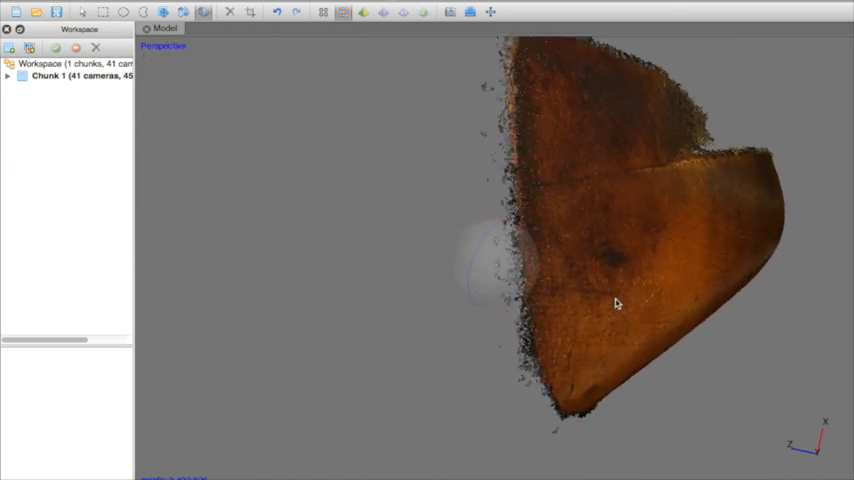
{"action": "left_click_drag", "start_coordinate": [616, 304], "coordinate": [700, 112]}
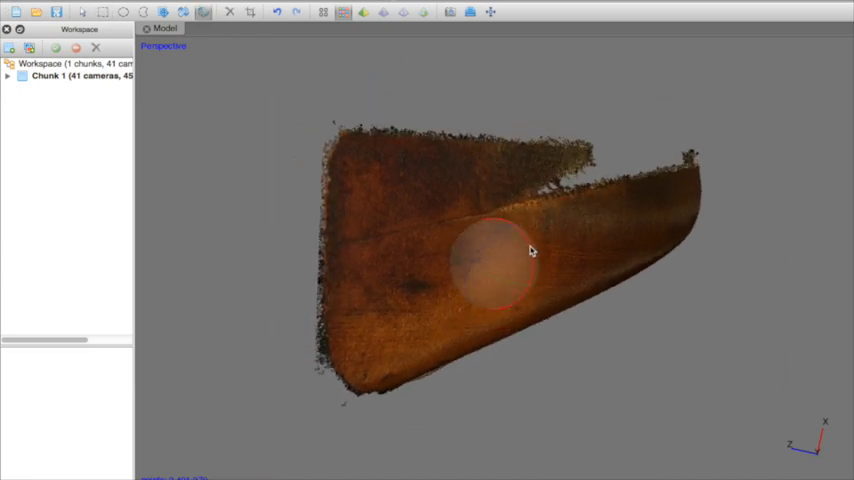
{"action": "left_click_drag", "start_coordinate": [530, 250], "coordinate": [340, 80]}
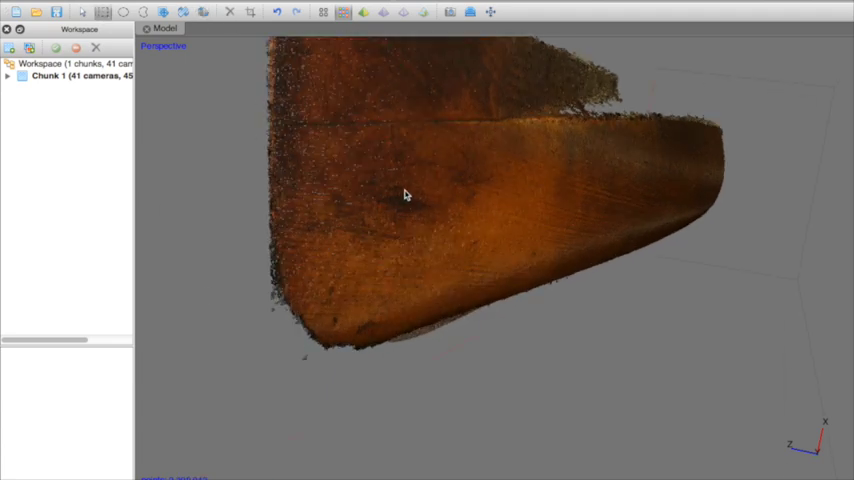
{"action": "left_click_drag", "start_coordinate": [404, 196], "coordinate": [472, 188]}
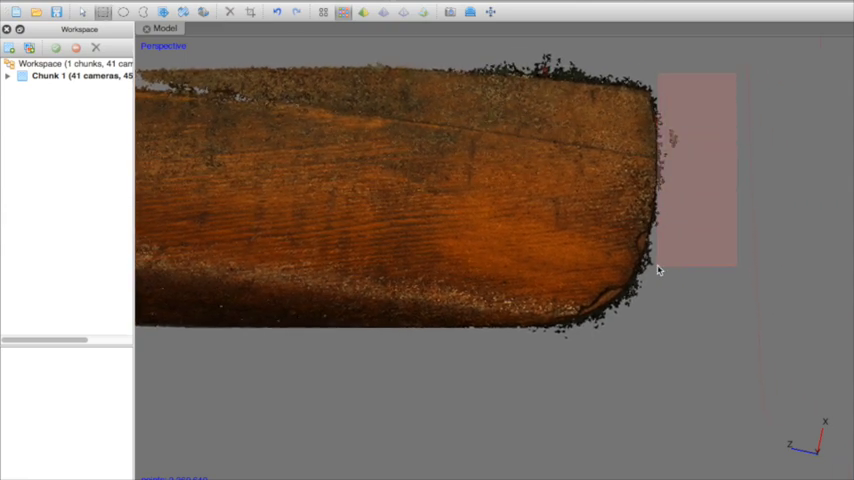
- Box-select the stray points beyond the hull's square end and check the upper edge
{"action": "left_click_drag", "start_coordinate": [658, 270], "coordinate": [630, 228]}
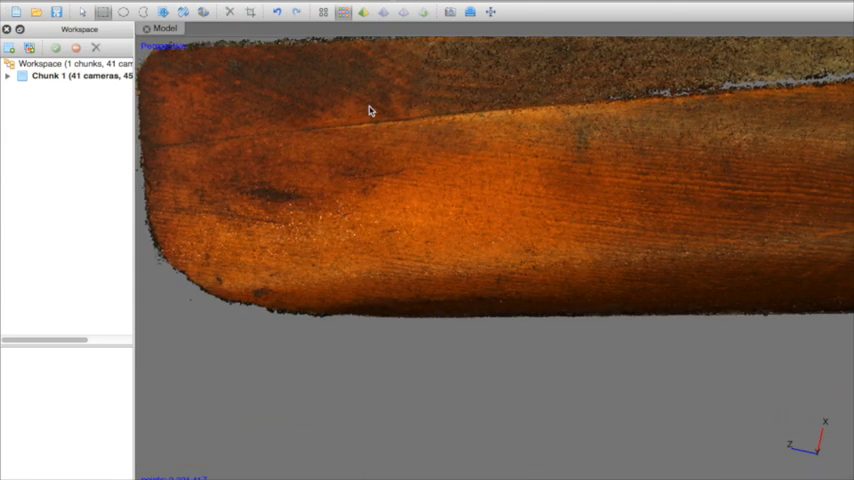
{"action": "left_click_drag", "start_coordinate": [370, 110], "coordinate": [496, 296]}
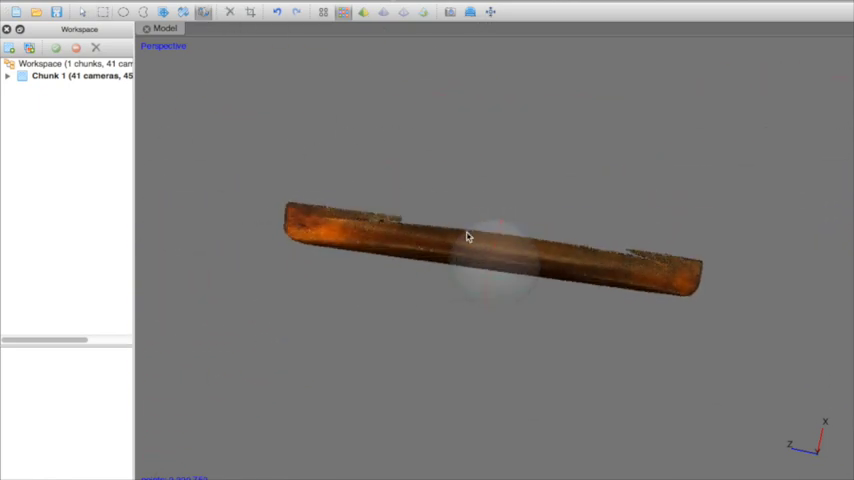
{"action": "left_click", "coordinate": [448, 12]}
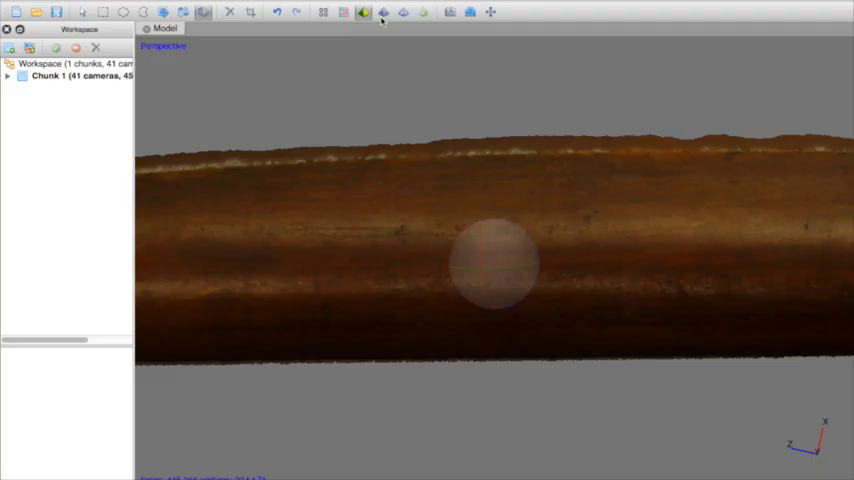
- Inspect the hull as a plain shaded mesh, then restore the textured display
{"action": "left_click", "coordinate": [384, 12]}
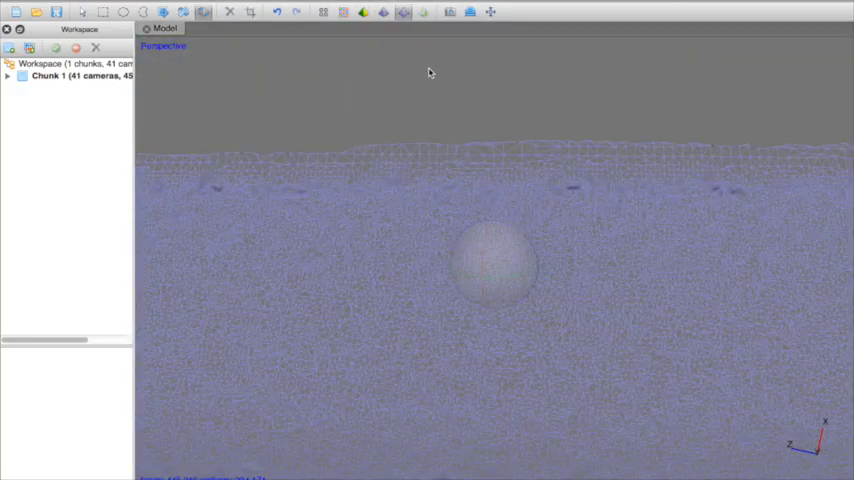
{"action": "left_click_drag", "start_coordinate": [430, 72], "coordinate": [336, 246]}
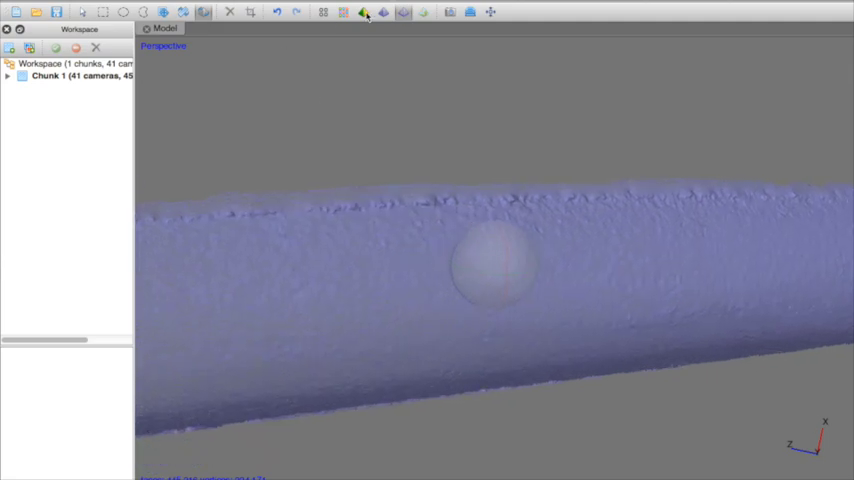
{"action": "left_click", "coordinate": [364, 12]}
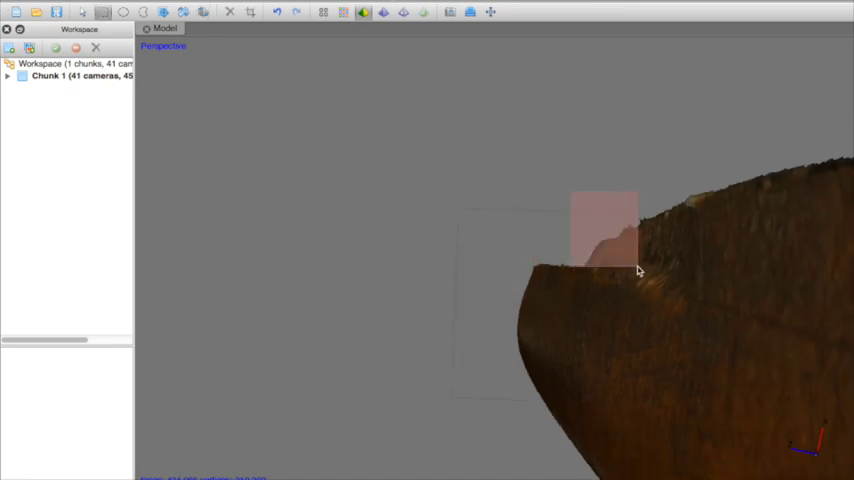
- Select the loose fragment beside the hull's end and turn the hull side-on
{"action": "left_click_drag", "start_coordinate": [640, 270], "coordinate": [520, 256]}
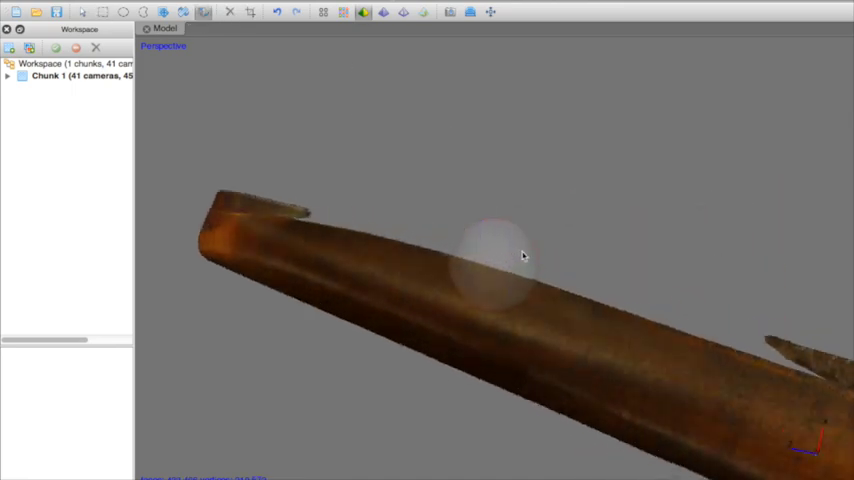
{"action": "left_click_drag", "start_coordinate": [520, 258], "coordinate": [504, 252]}
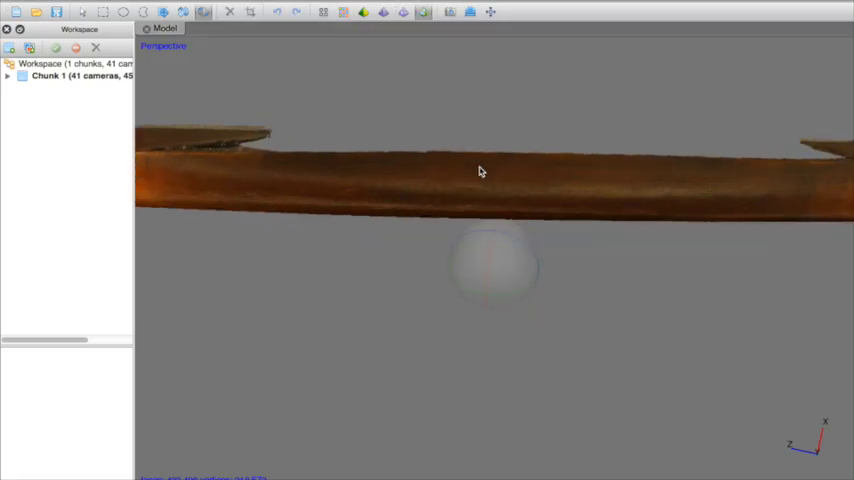
{"action": "left_click_drag", "start_coordinate": [480, 172], "coordinate": [470, 236]}
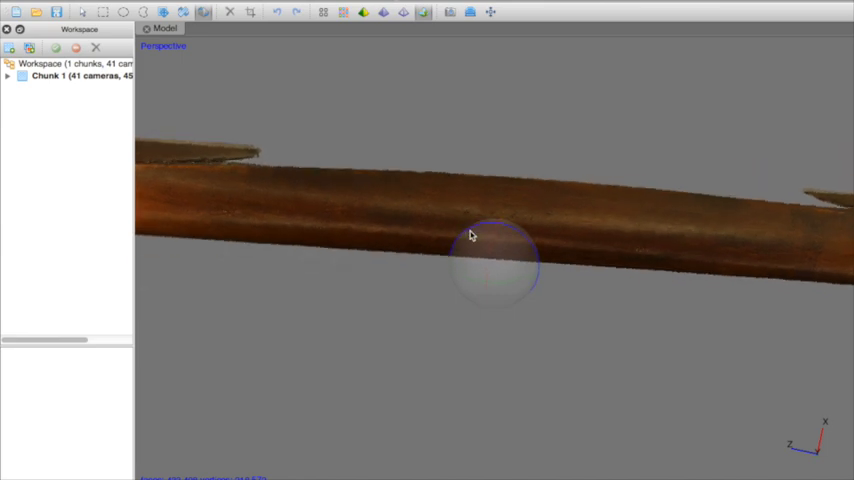
- Orbit the textured hull to check its side, underside and pointed end
{"action": "left_click_drag", "start_coordinate": [472, 236], "coordinate": [512, 276]}
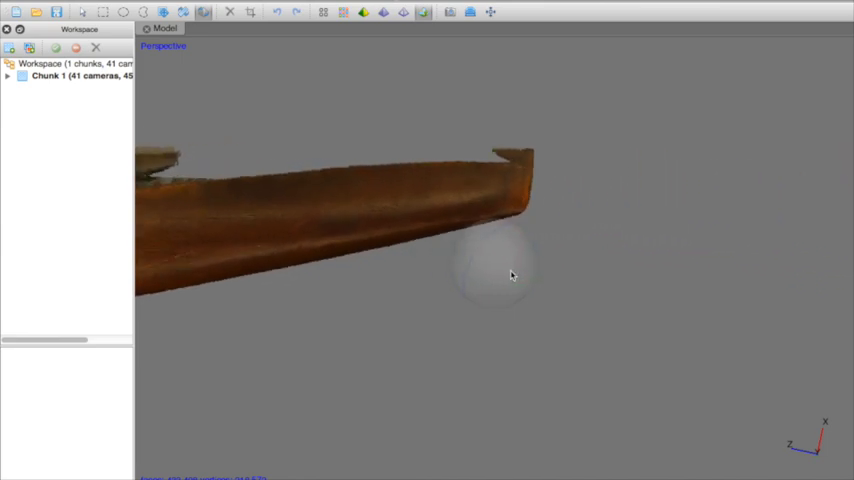
{"action": "left_click_drag", "start_coordinate": [512, 276], "coordinate": [492, 276]}
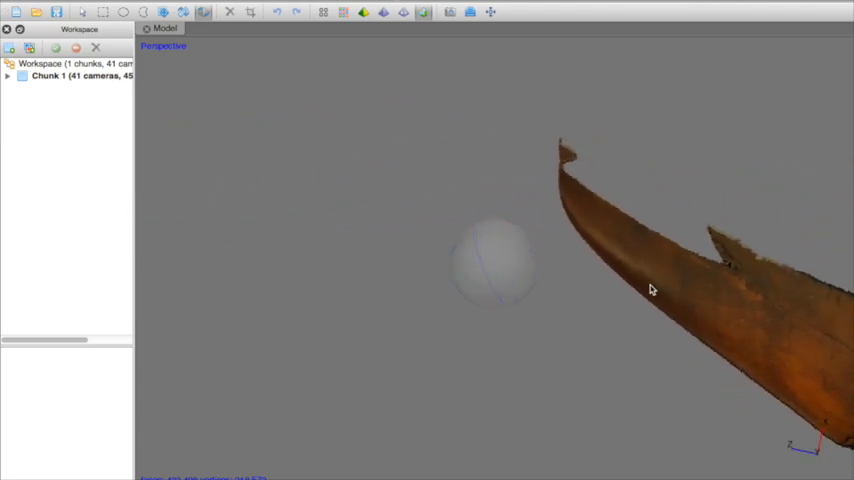
{"action": "left_click_drag", "start_coordinate": [650, 290], "coordinate": [504, 264]}
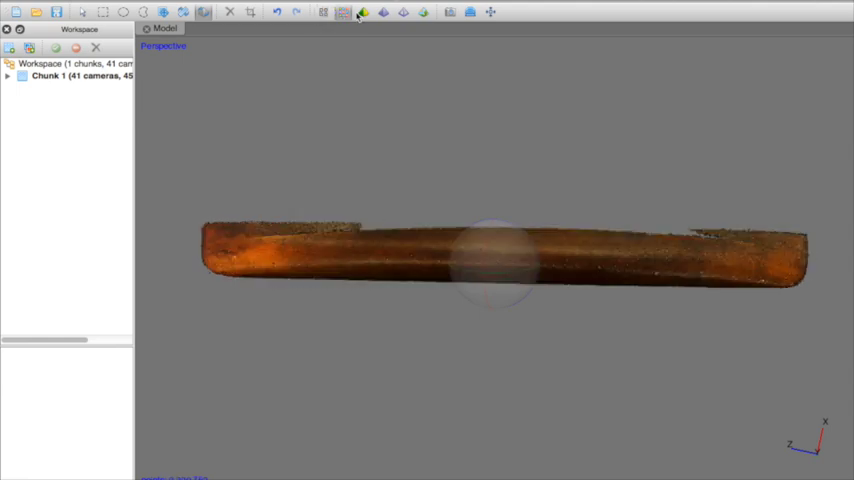
{"action": "left_click", "coordinate": [424, 12]}
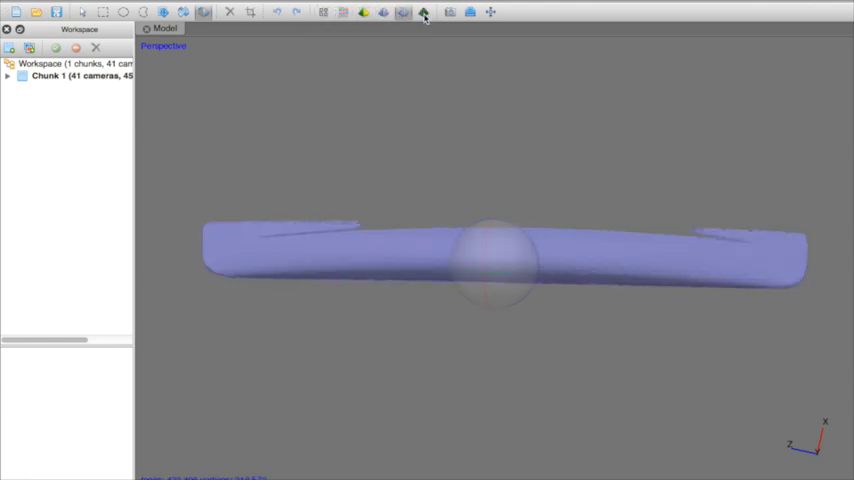
{"action": "left_click", "coordinate": [424, 12]}
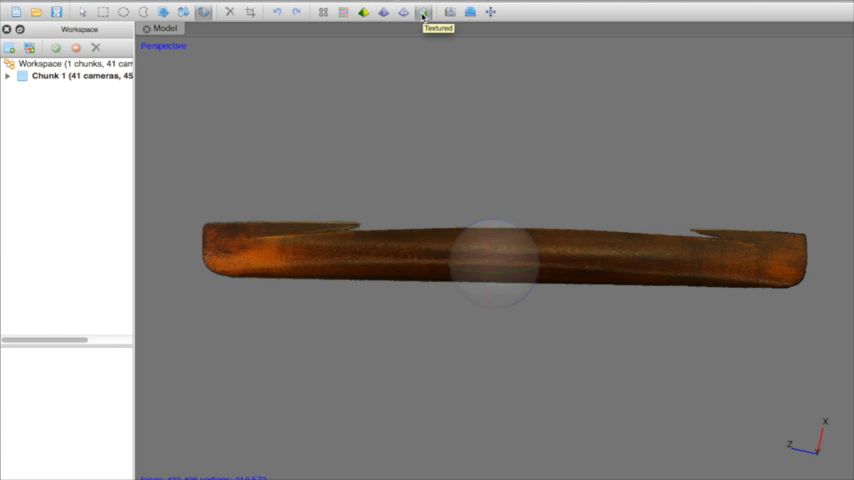
{"action": "mouse_move", "coordinate": [504, 182]}
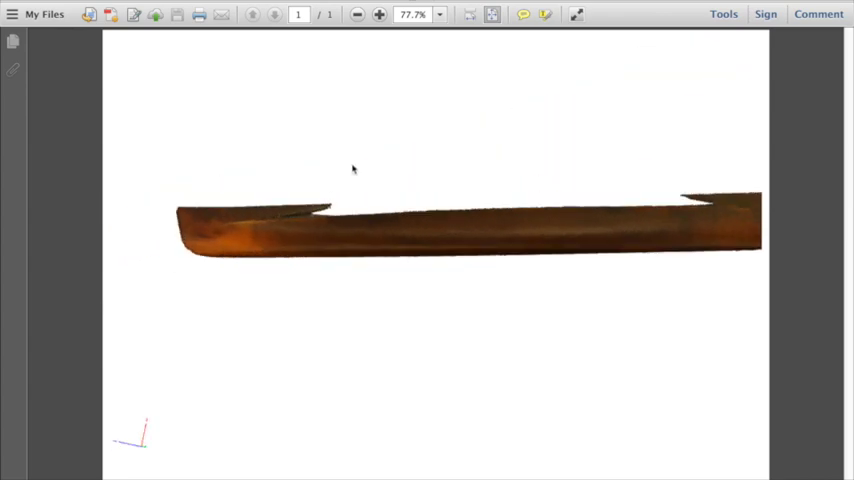
- Rotate and zoom the 3D PDF hull in Adobe Reader to inspect its side and curved end
{"action": "left_click_drag", "start_coordinate": [352, 168], "coordinate": [208, 208]}
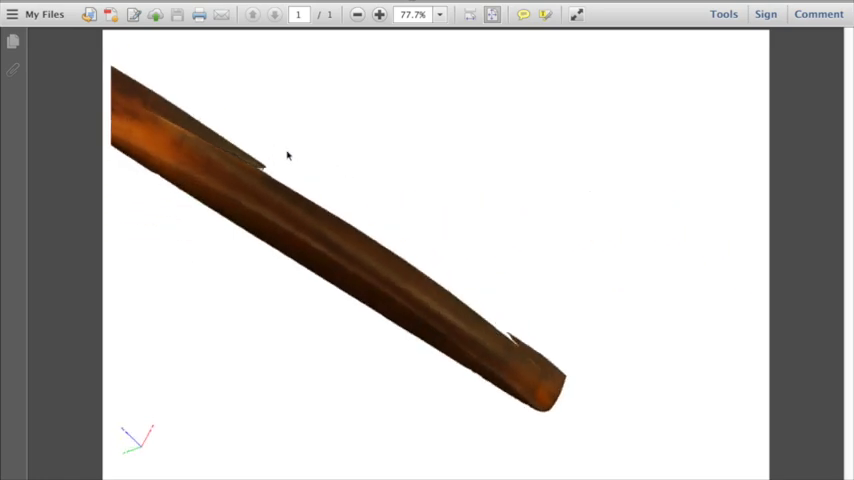
{"action": "left_click_drag", "start_coordinate": [288, 156], "coordinate": [432, 308]}
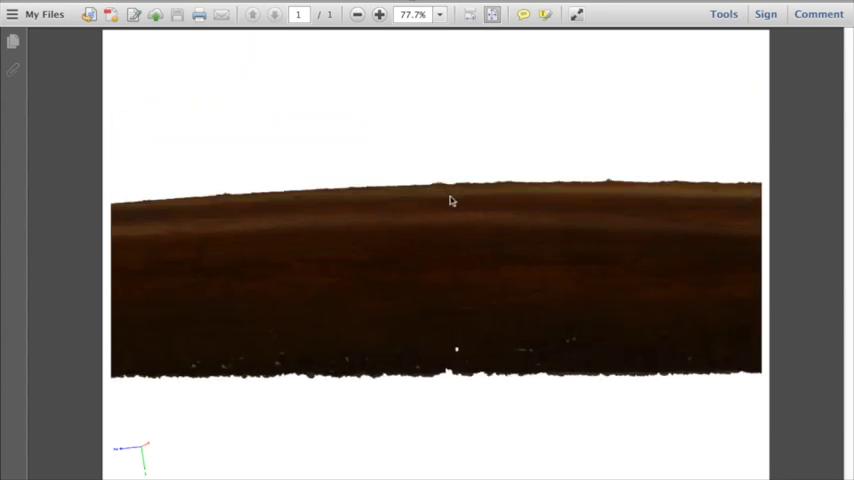
{"action": "left_click_drag", "start_coordinate": [450, 200], "coordinate": [316, 280]}
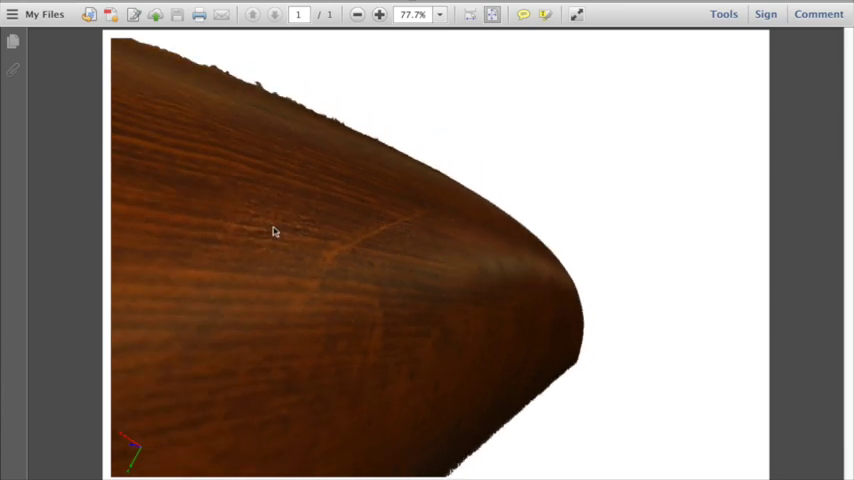
{"action": "scroll", "scroll_direction": "down", "scroll_amount": 3}
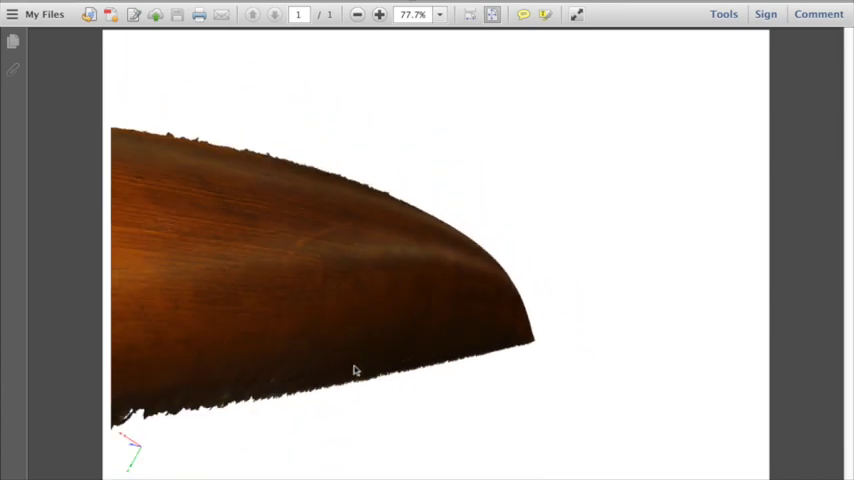